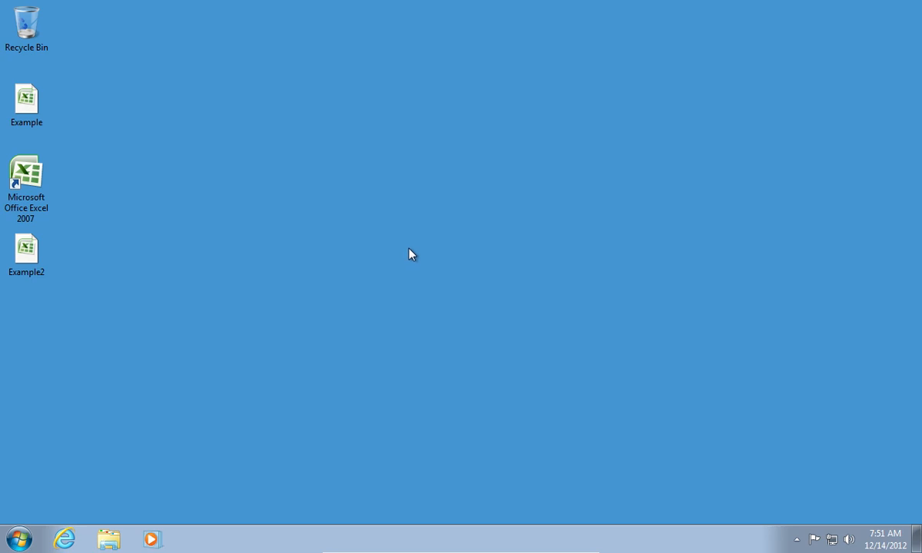
Step: Launch Excel 2007 from its desktop shortcut to get a blank Book1
double_click(26, 173)
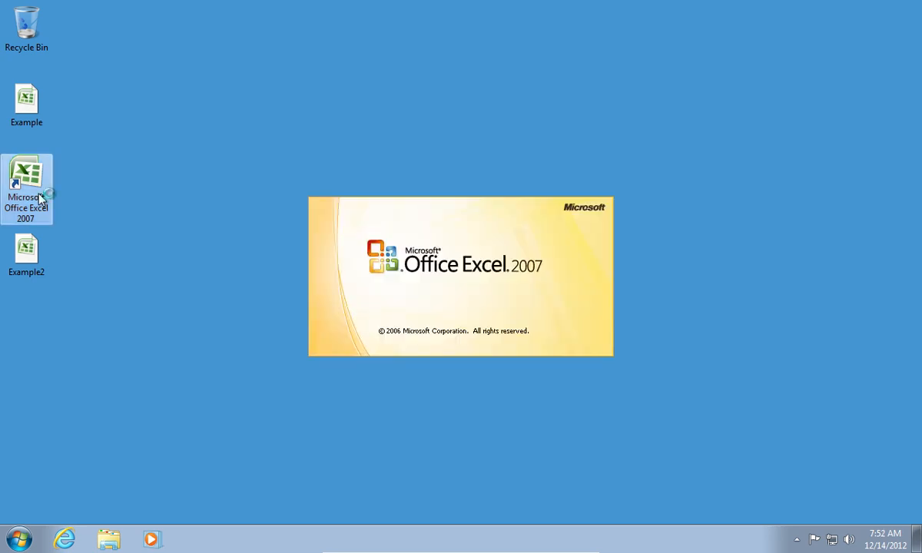
double_click(26, 187)
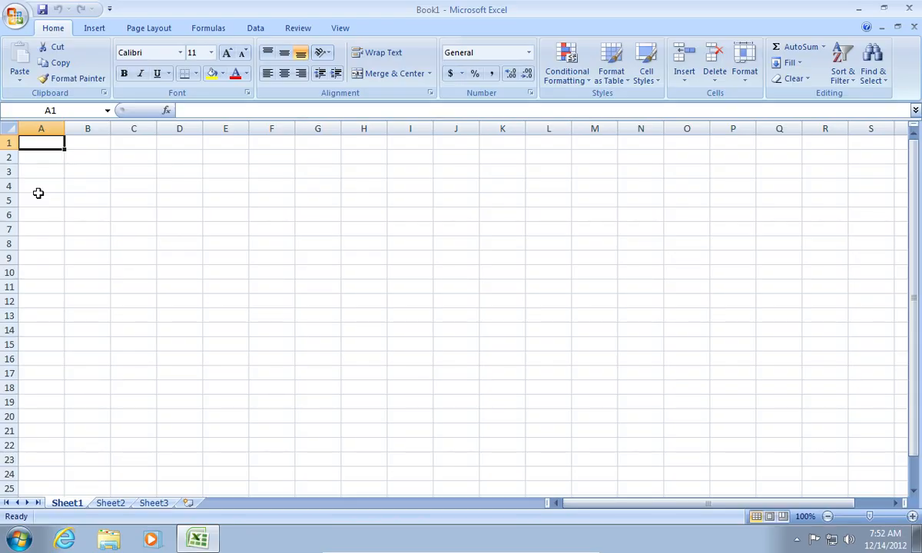
mouse_move(41, 193)
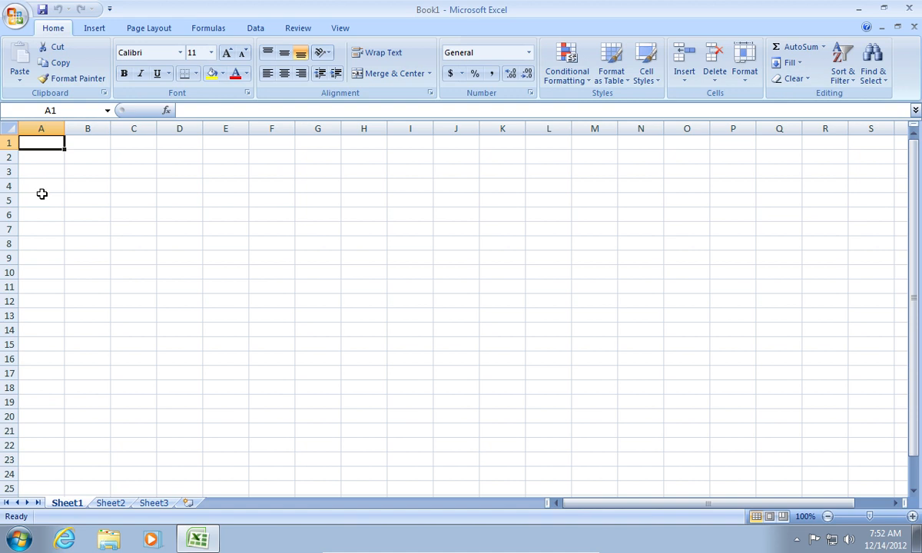
Step: Enter the headers 'First name' in A1 and 'Last name' in B1
text(F)
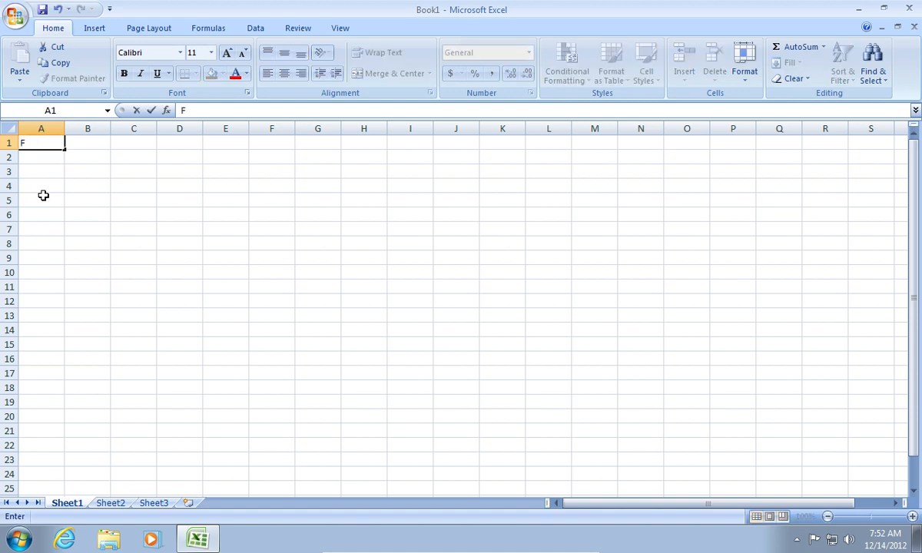
text(irst name)
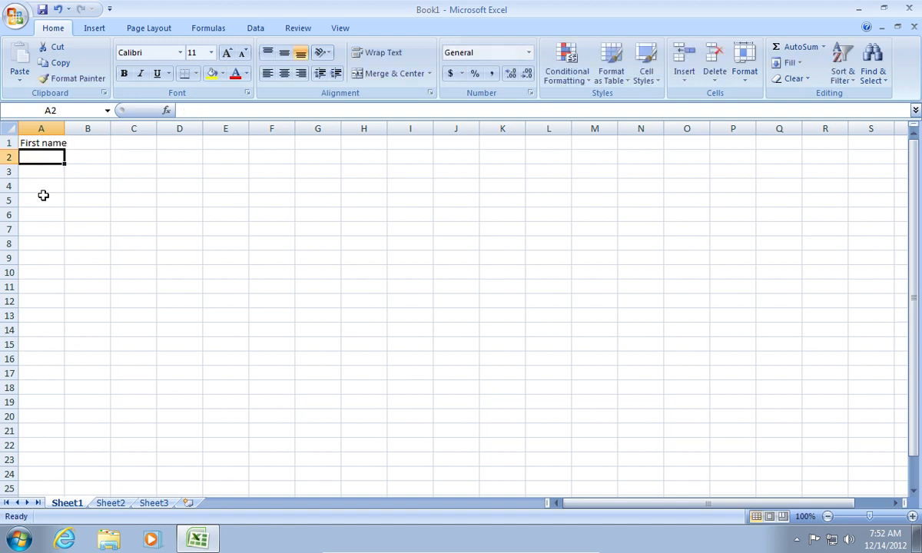
click(87, 142)
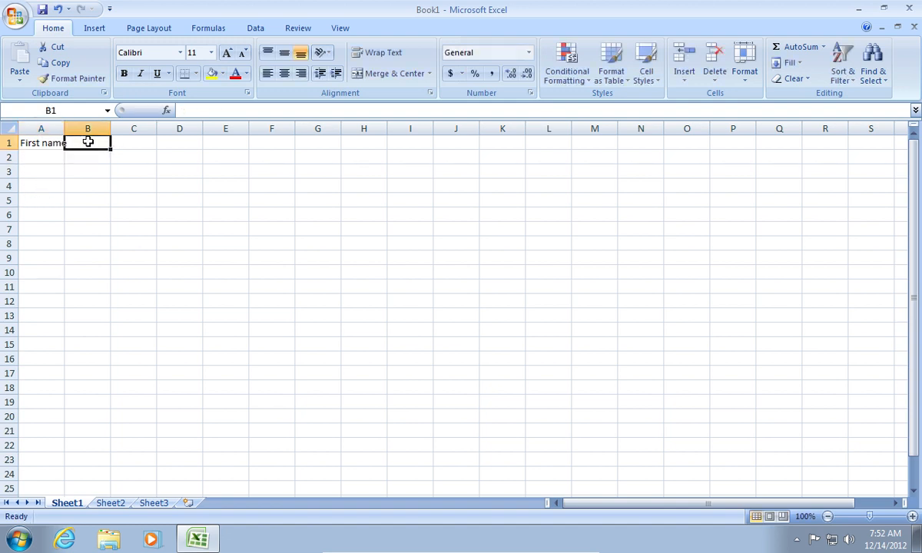
text(Last name)
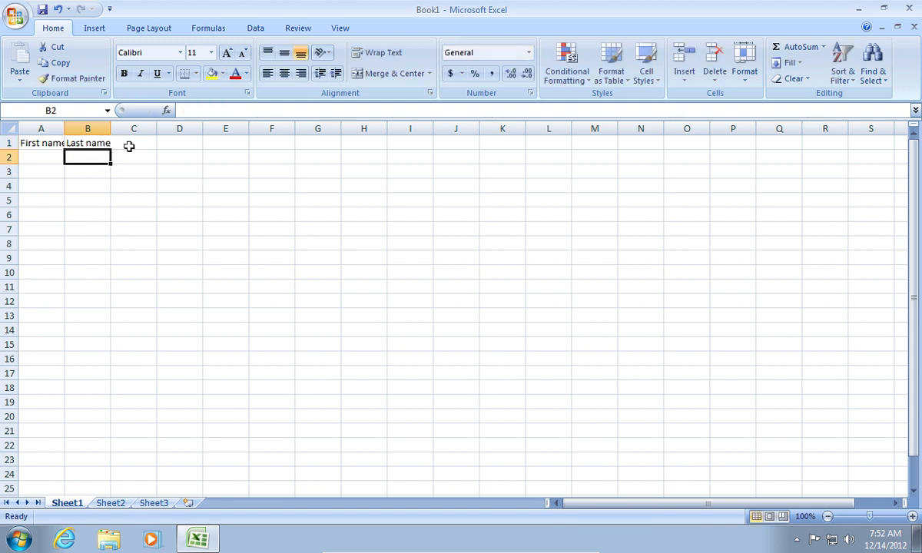
Step: Add 'Hire date' and 'Salary' headers, then AutoFit the column widths
text(Hire)
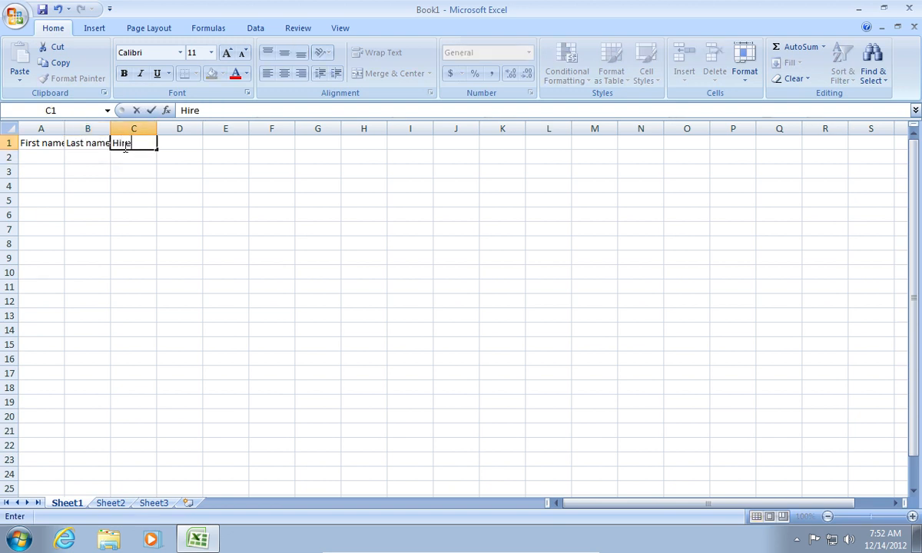
text(date)
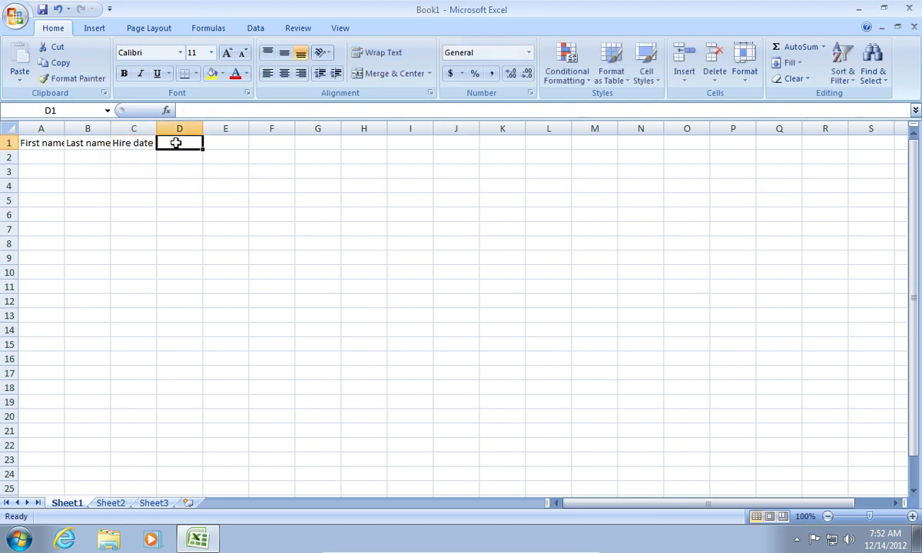
text(Salary)
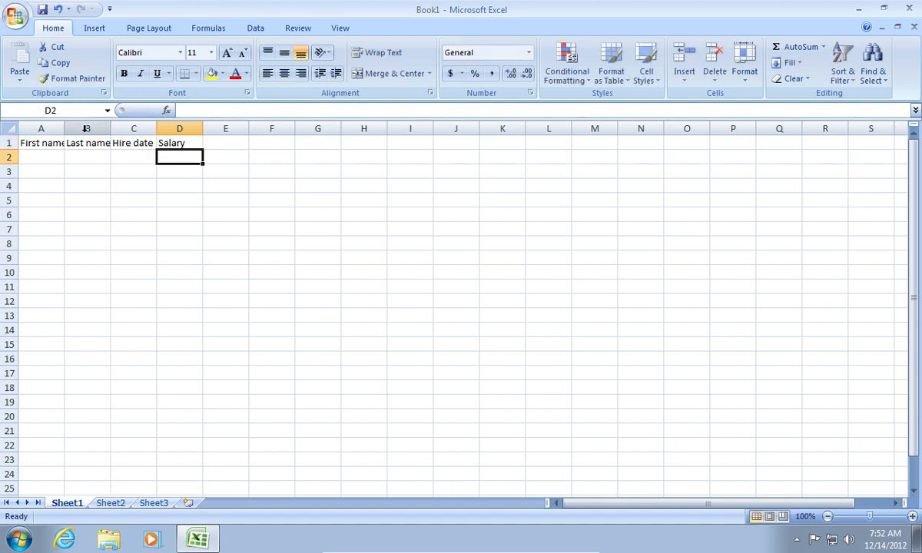
click(94, 143)
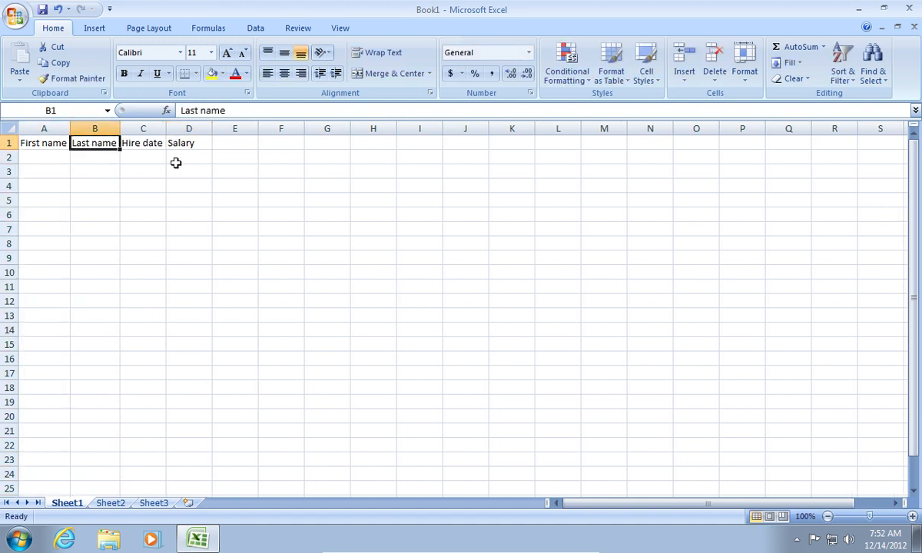
Step: Enter John, Smith, oct.2010 and $100,000 into row 2
text(John)
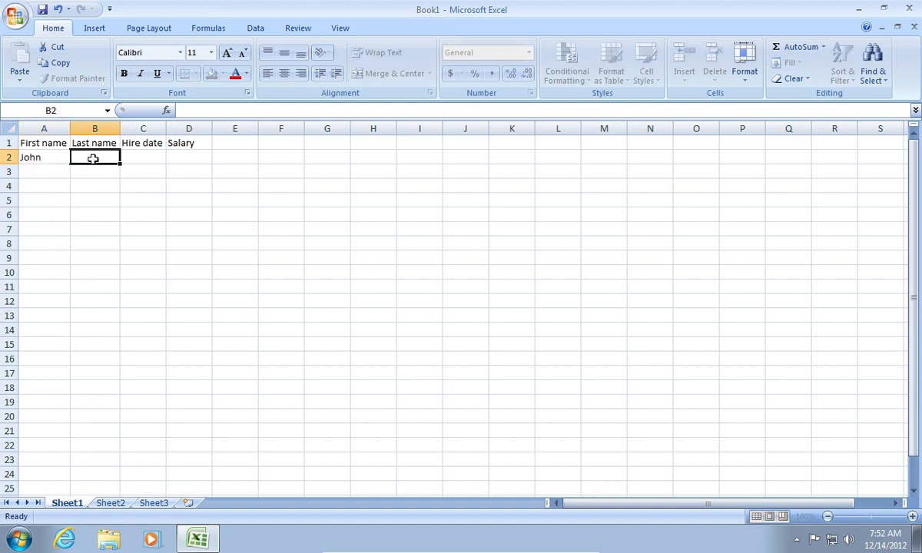
text(S)
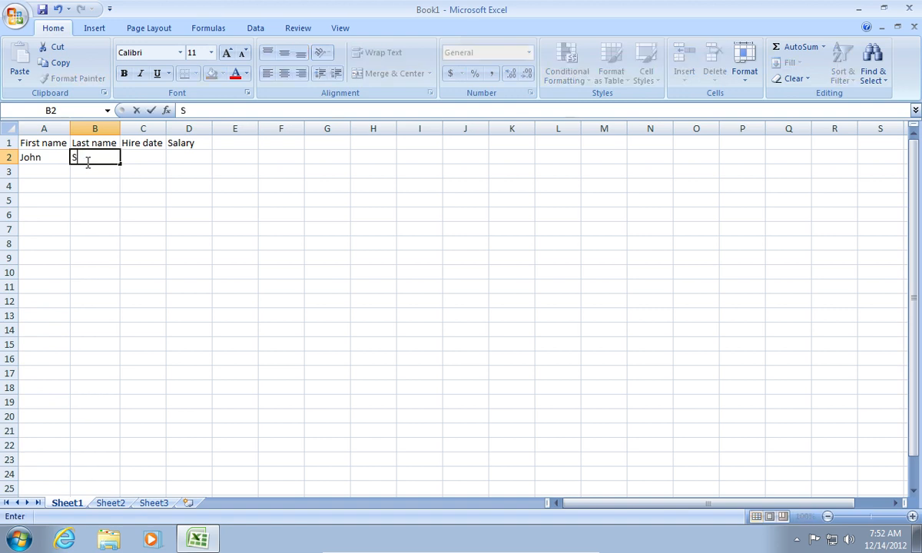
text(mith)
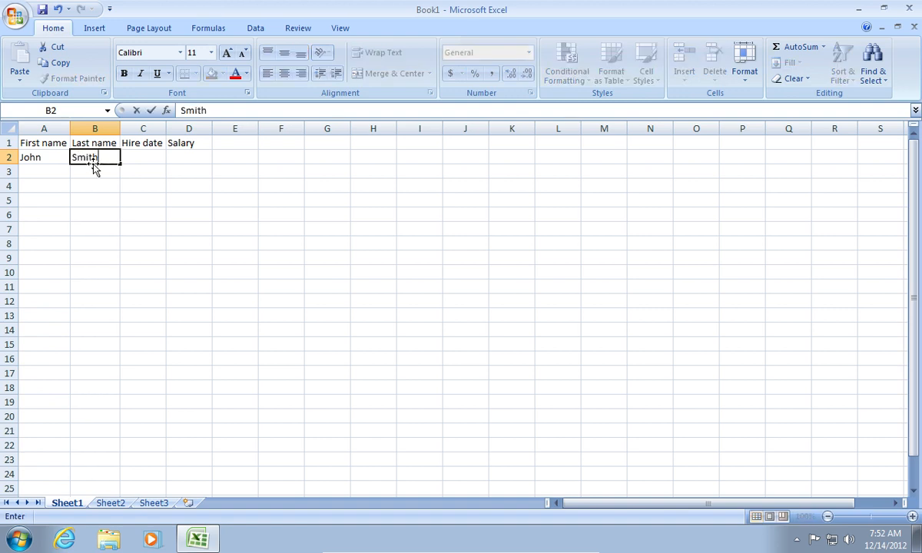
text(oct)
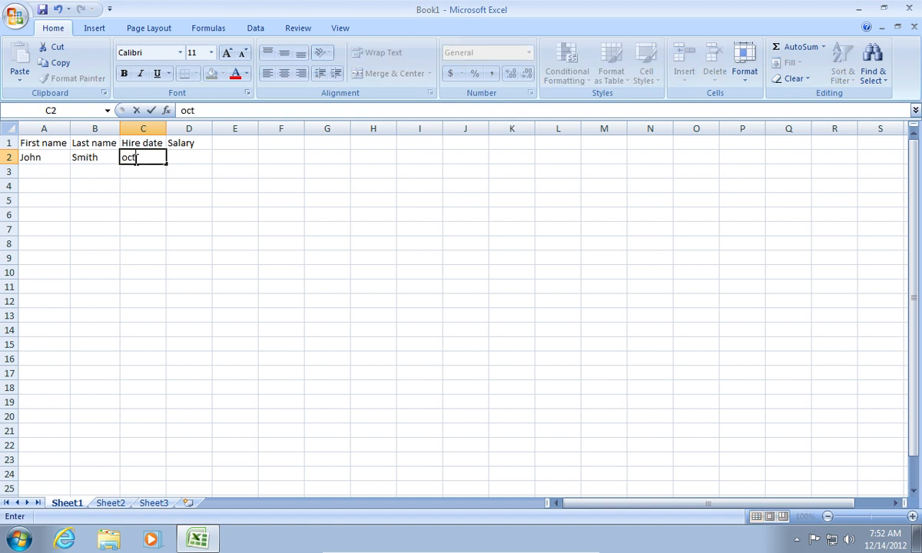
text(.201)
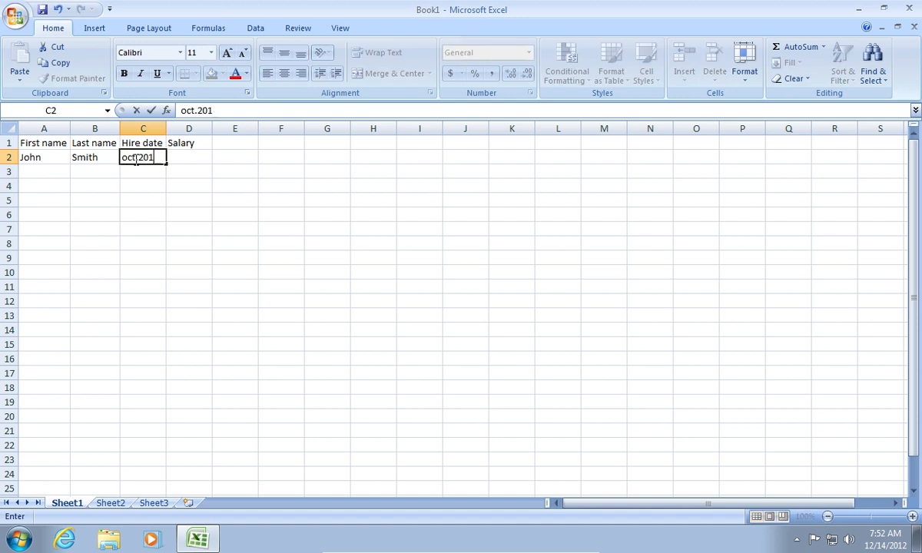
text(0)
click(189, 157)
text($)
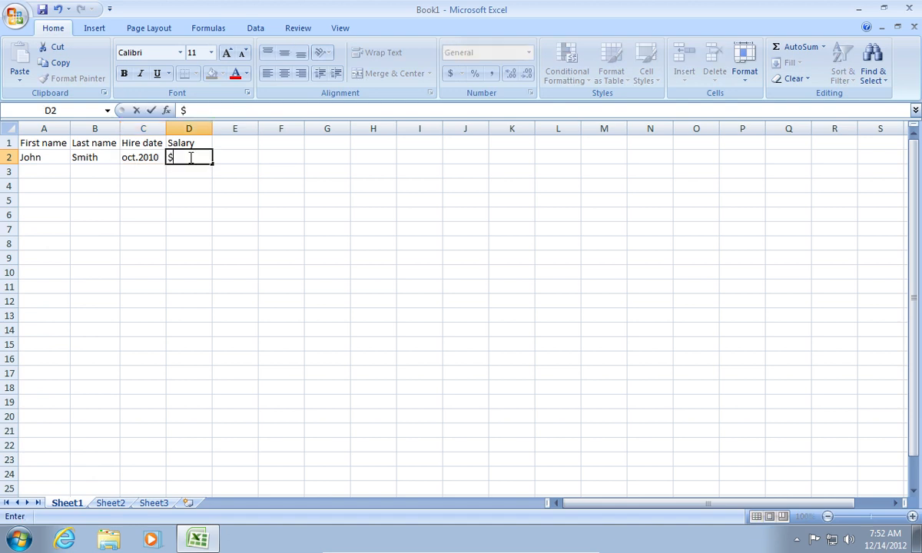
text(10000)
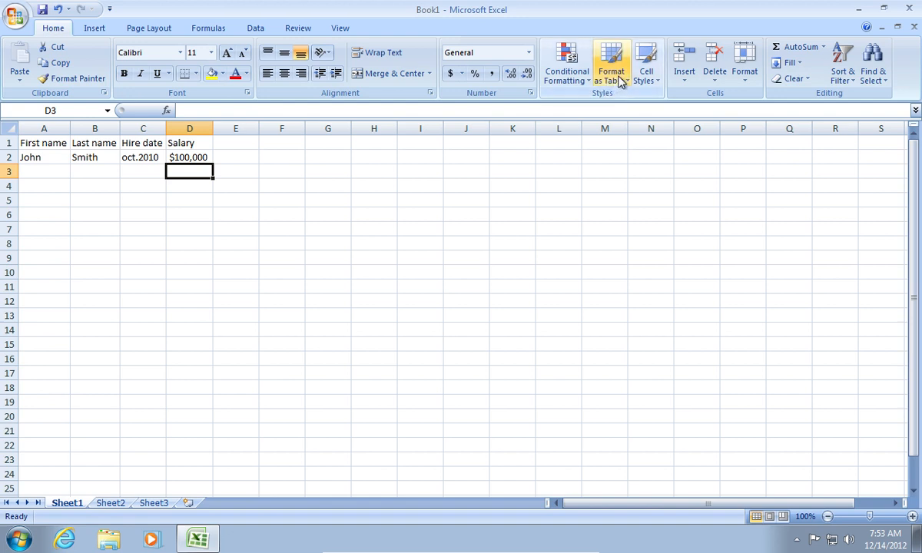
Step: Format A1:D2 as a red-styled table with headers
click(611, 66)
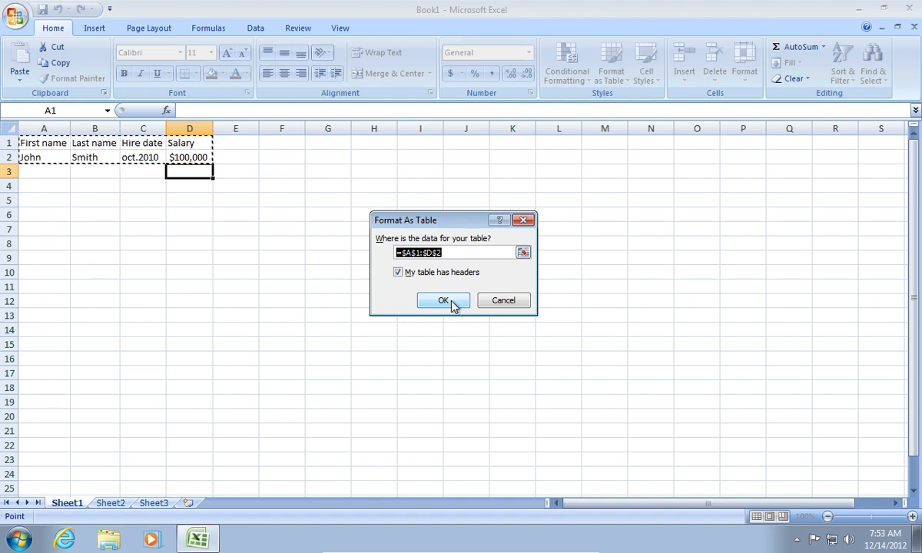
click(443, 300)
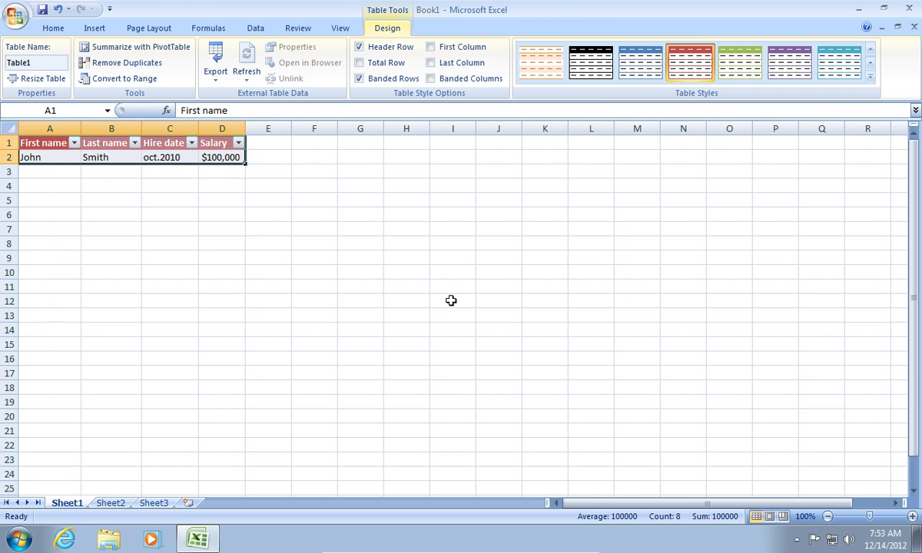
mouse_move(49, 176)
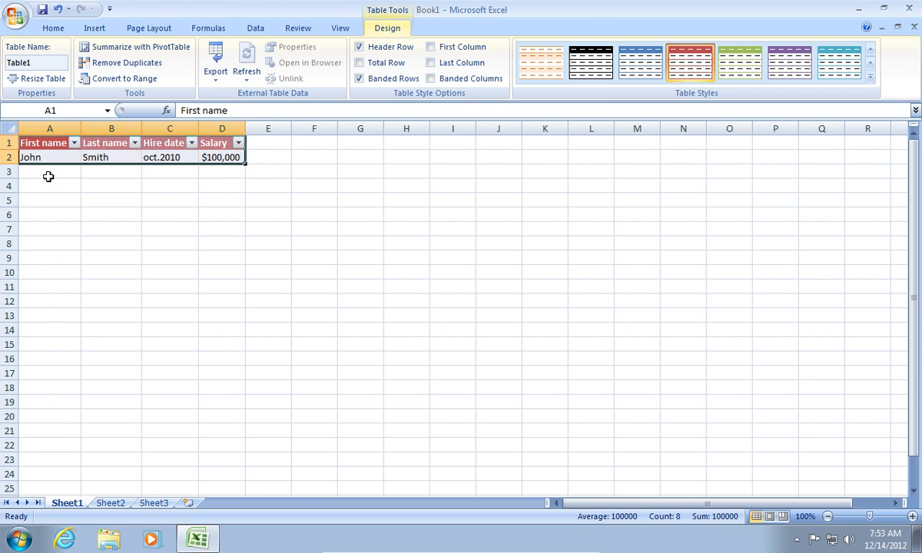
text(Jo)
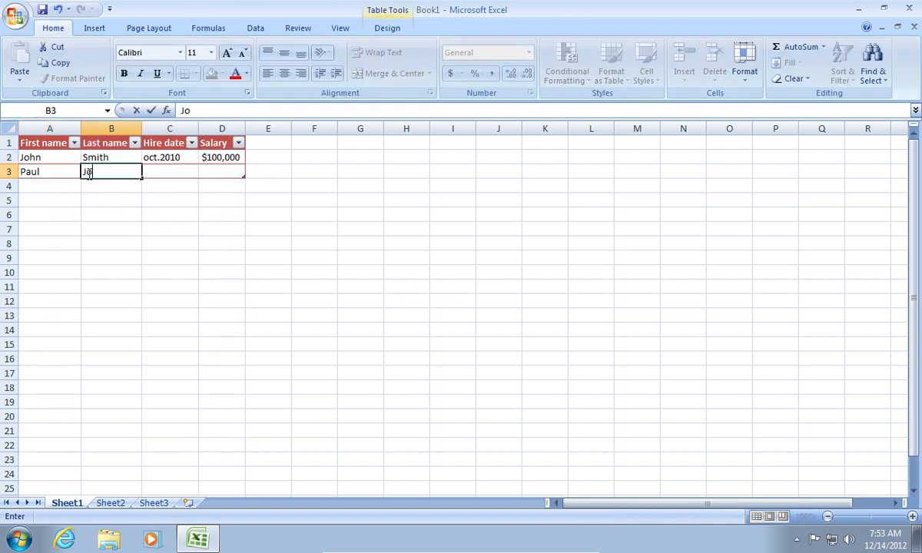
text(aug.2009)
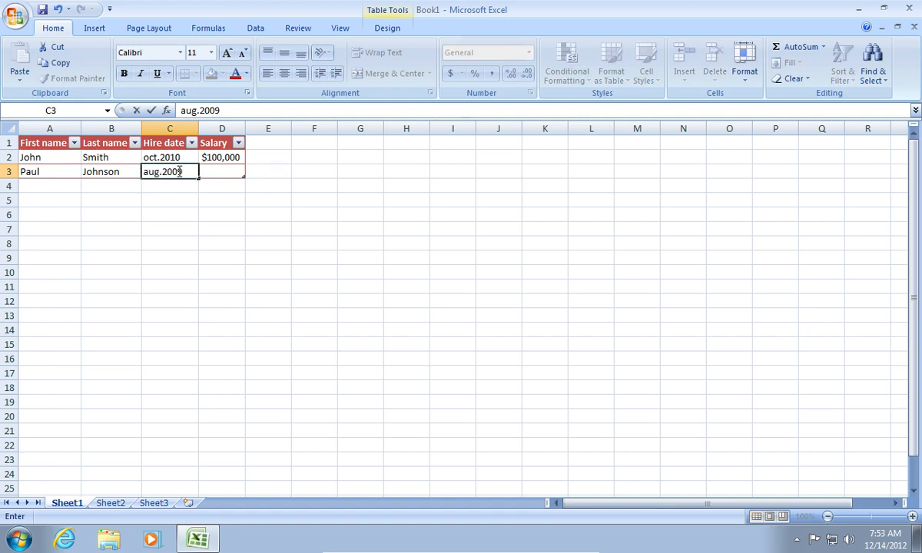